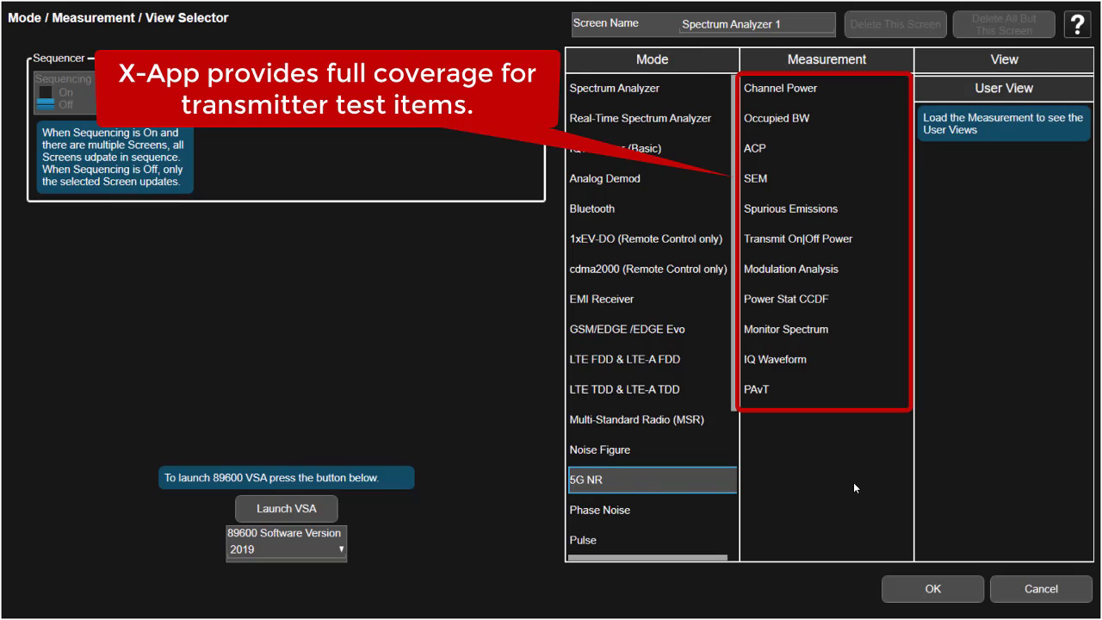
Launch the 5G NR Modulation Analysis measurement in Normal view from the mode selector
click(790, 269)
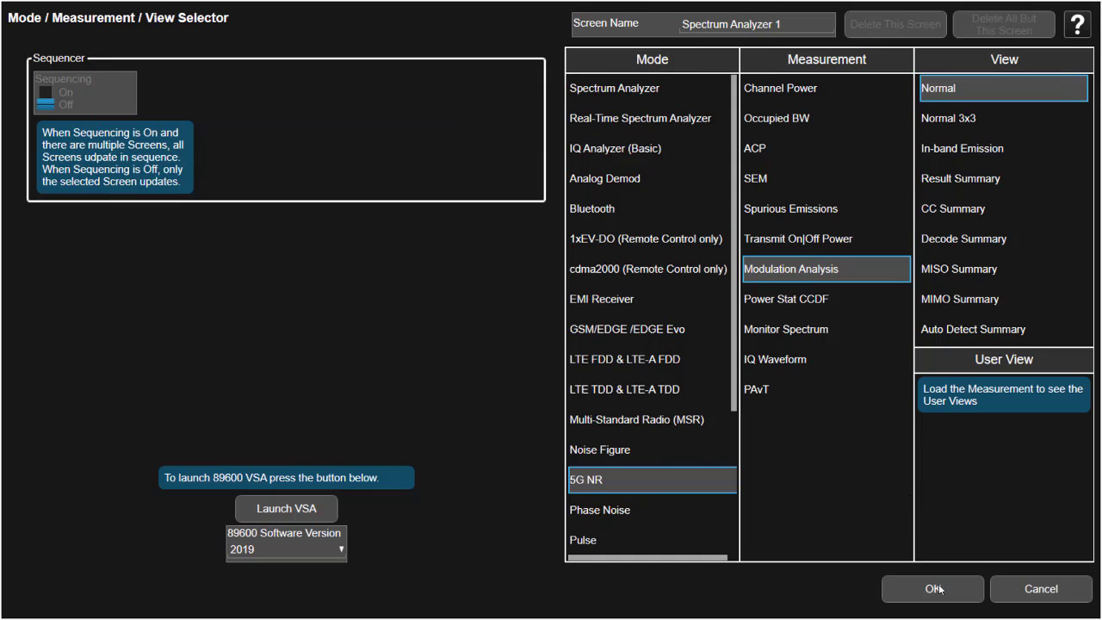
click(933, 589)
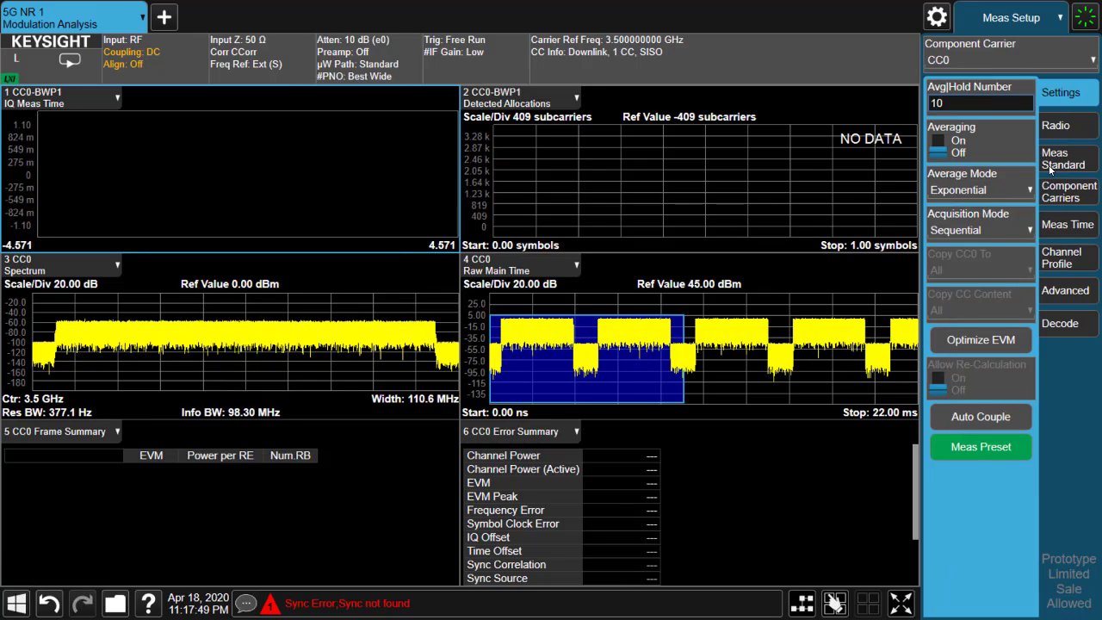
Apply the DL NR-TM3.1 resource allocation preset under Meas Standard
click(1067, 158)
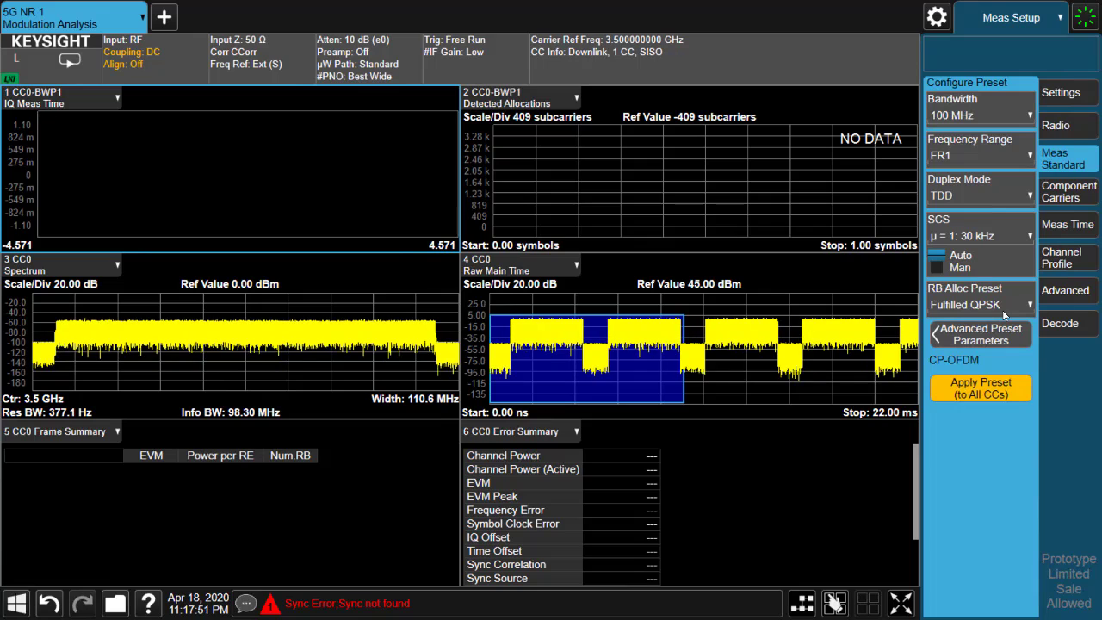
click(977, 303)
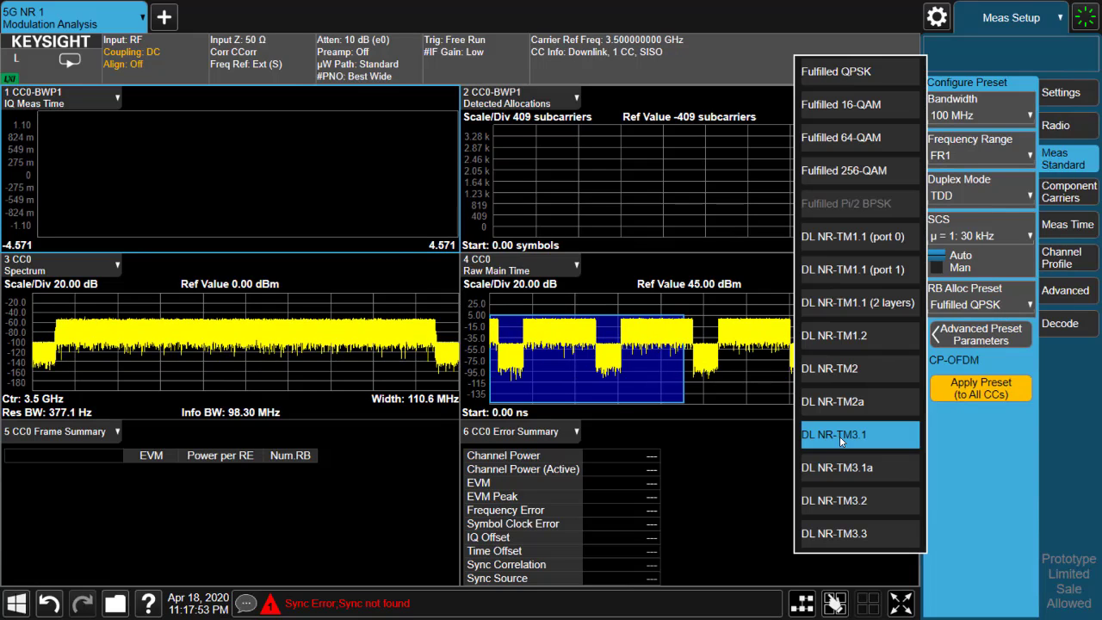
click(833, 434)
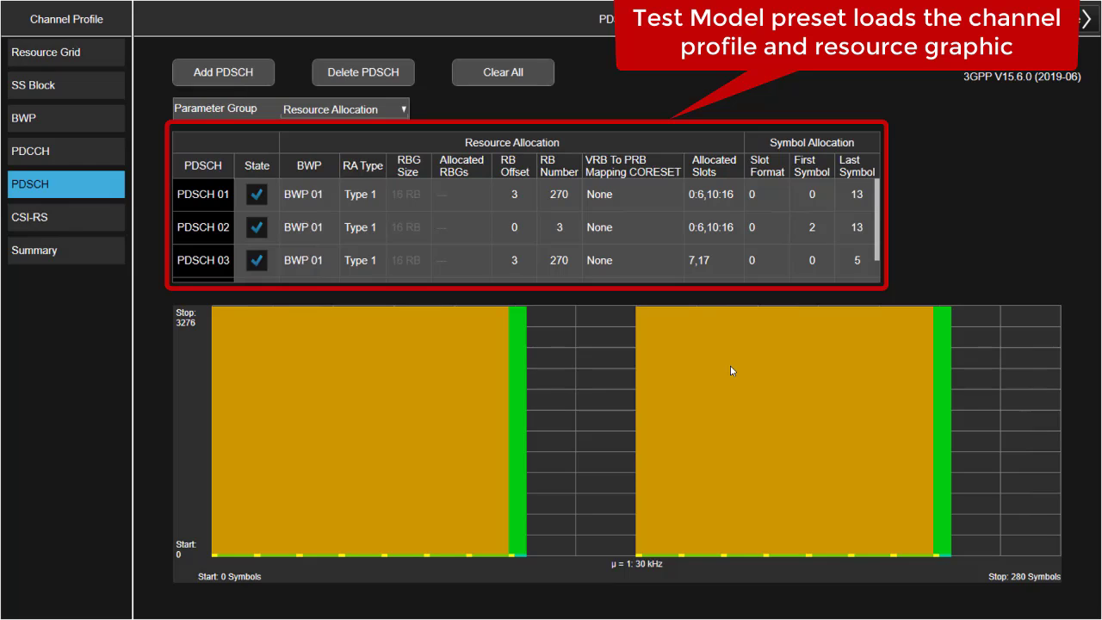
Inspect the PDSCH 01, 02 and 03 allocations in the channel profile, then close it
click(204, 193)
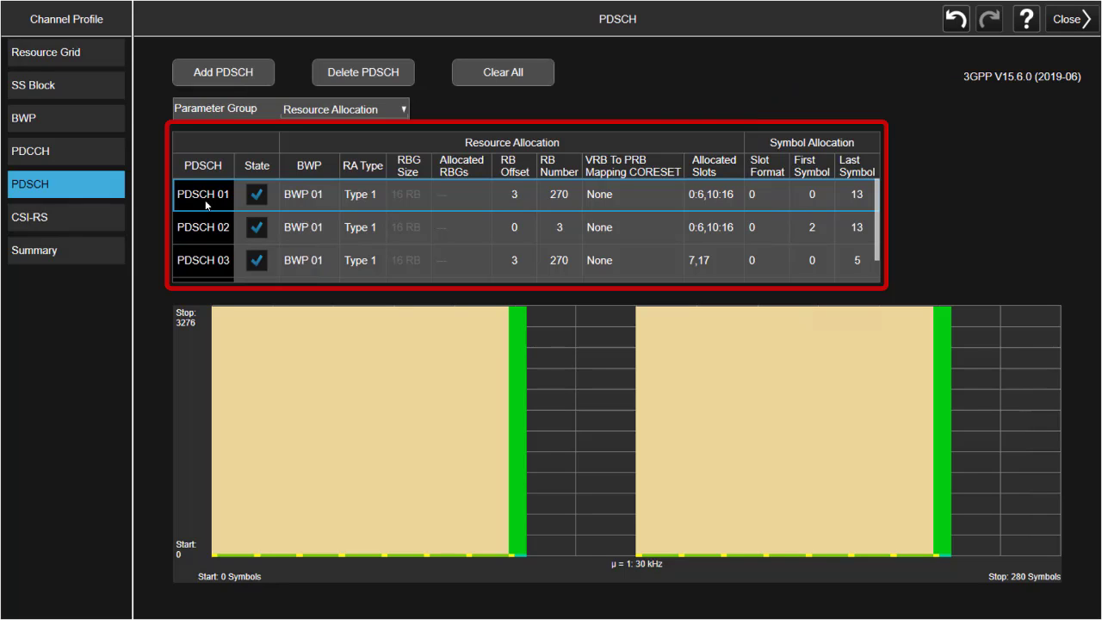
click(204, 227)
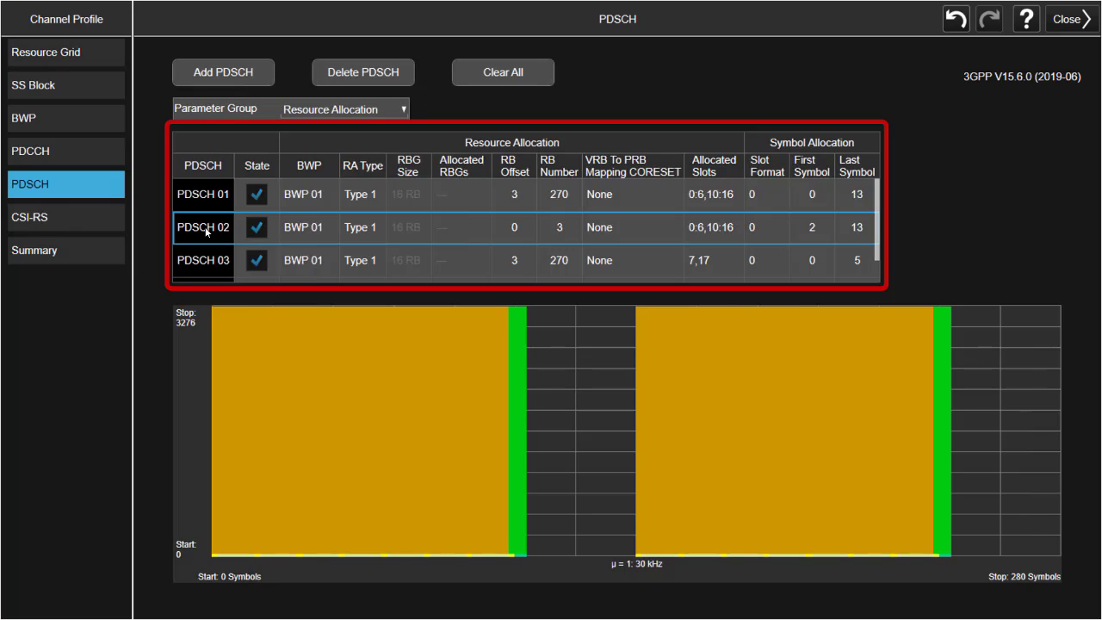
mouse_move(207, 262)
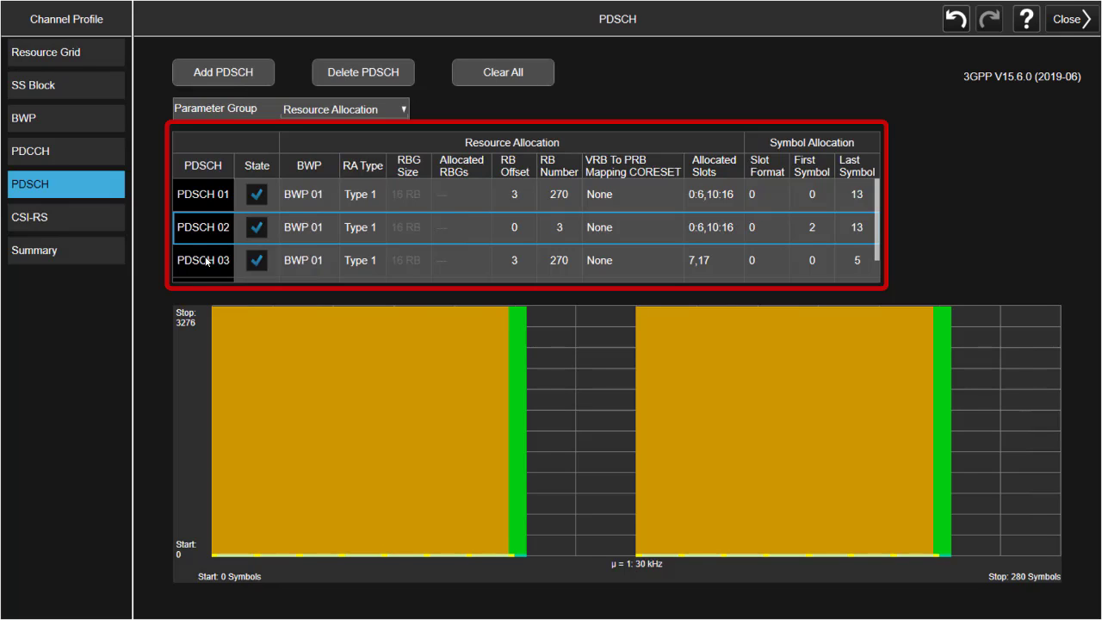
click(203, 260)
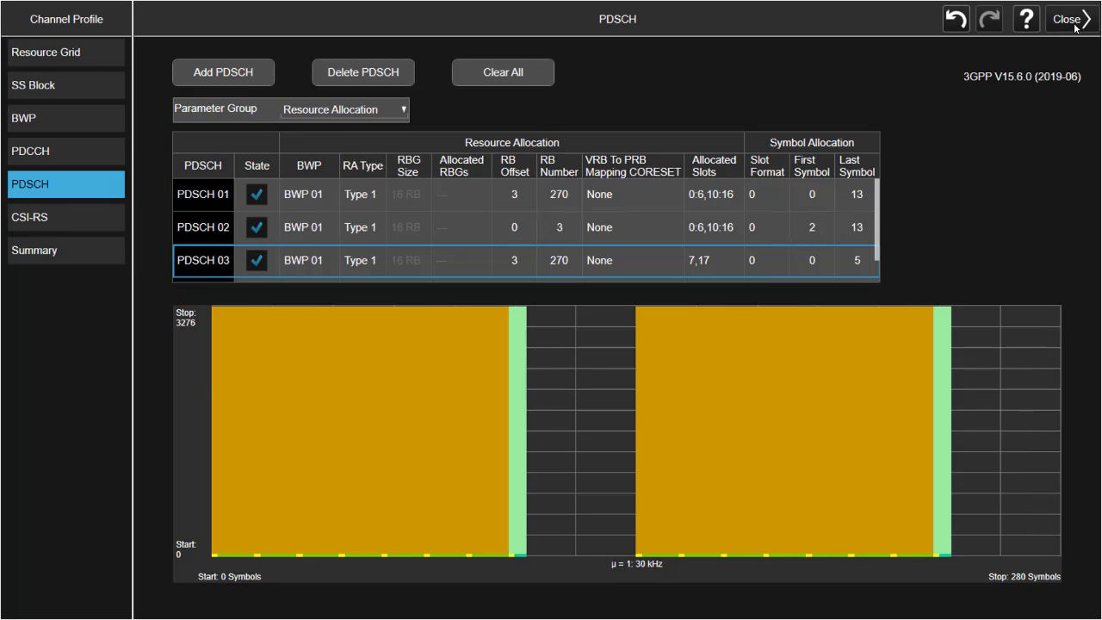
click(1065, 19)
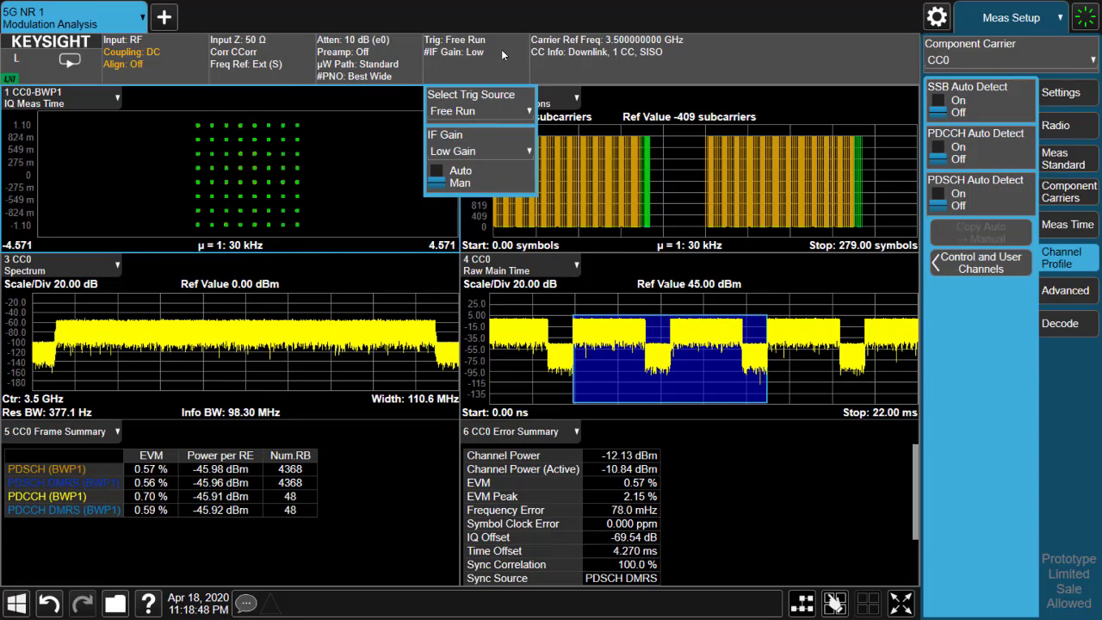
Run Optimize EVM from the Meas Setup settings, bringing EVM to about 0.56%
click(1060, 92)
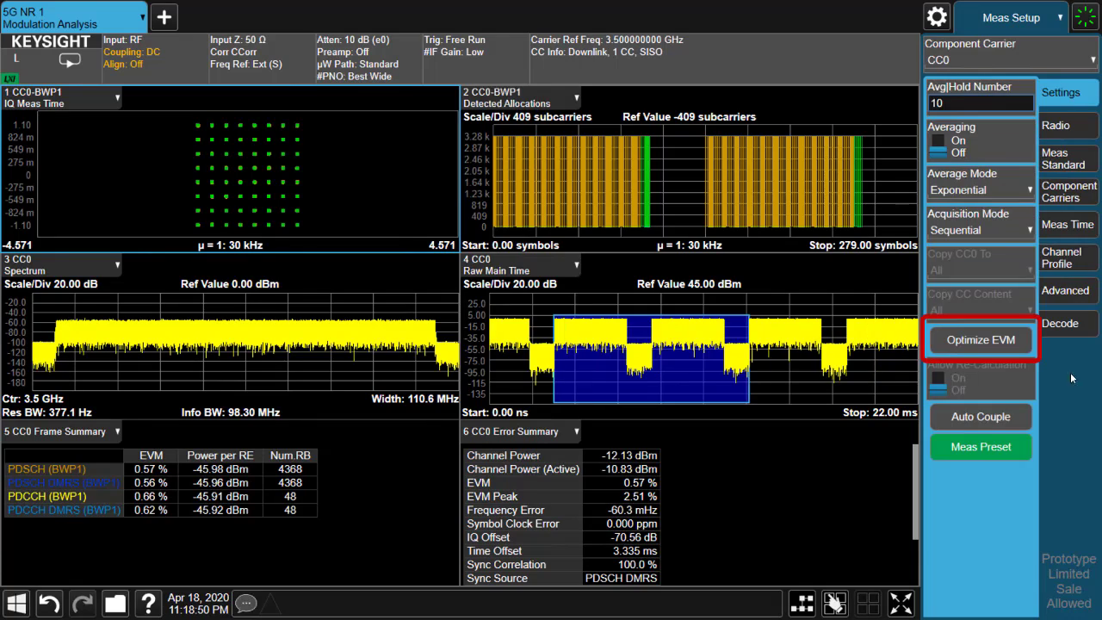
click(979, 339)
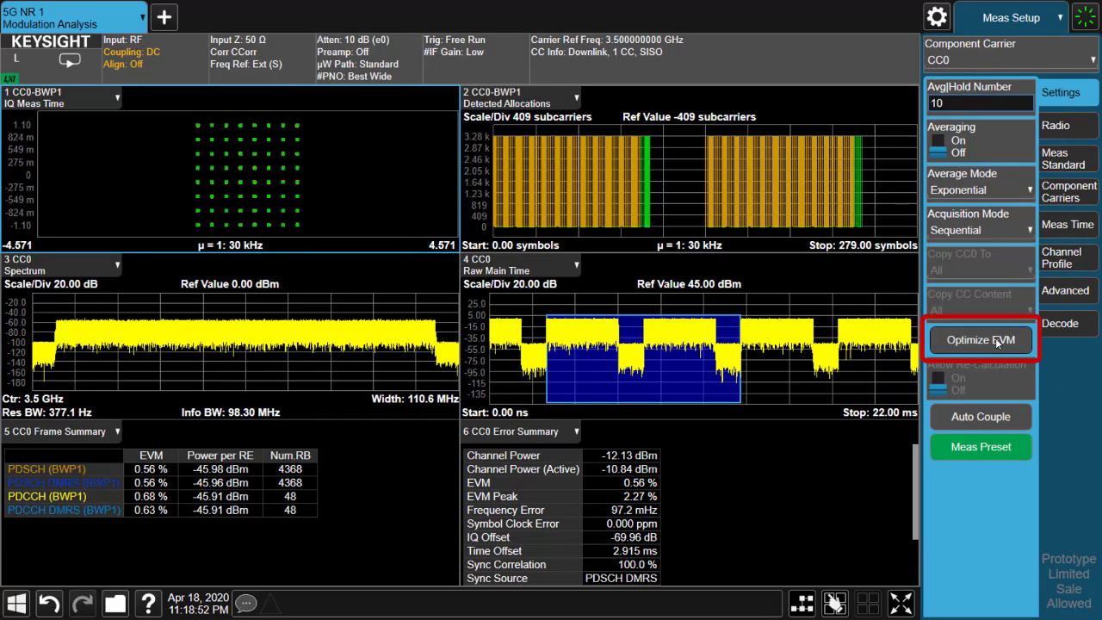
click(979, 339)
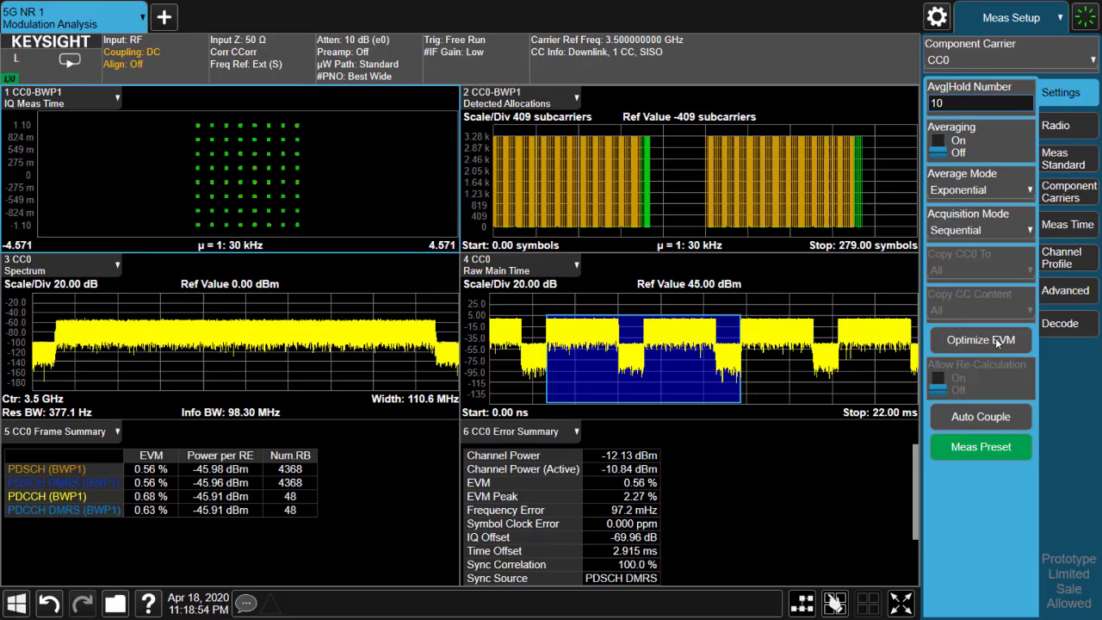
click(979, 340)
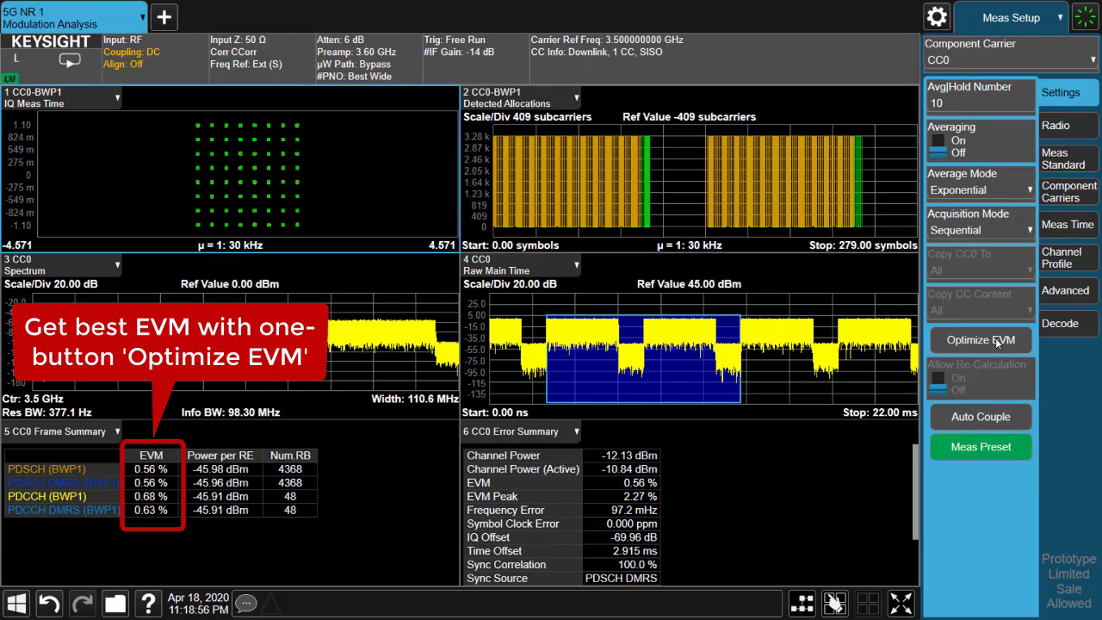
click(979, 341)
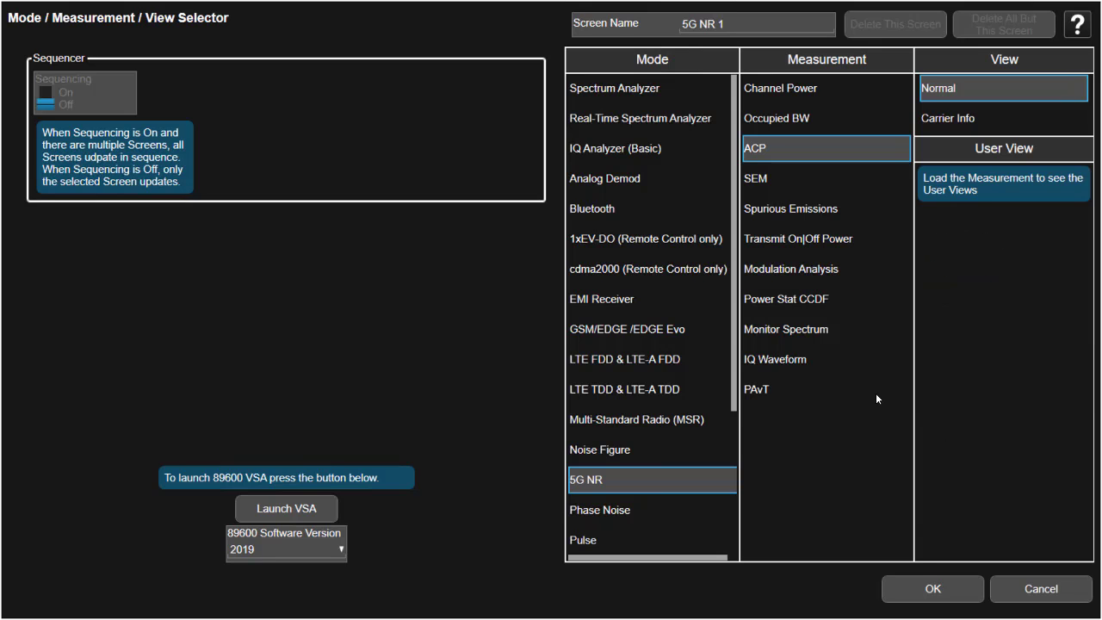
Launch the 5G NR ACP measurement from the mode selector
click(932, 589)
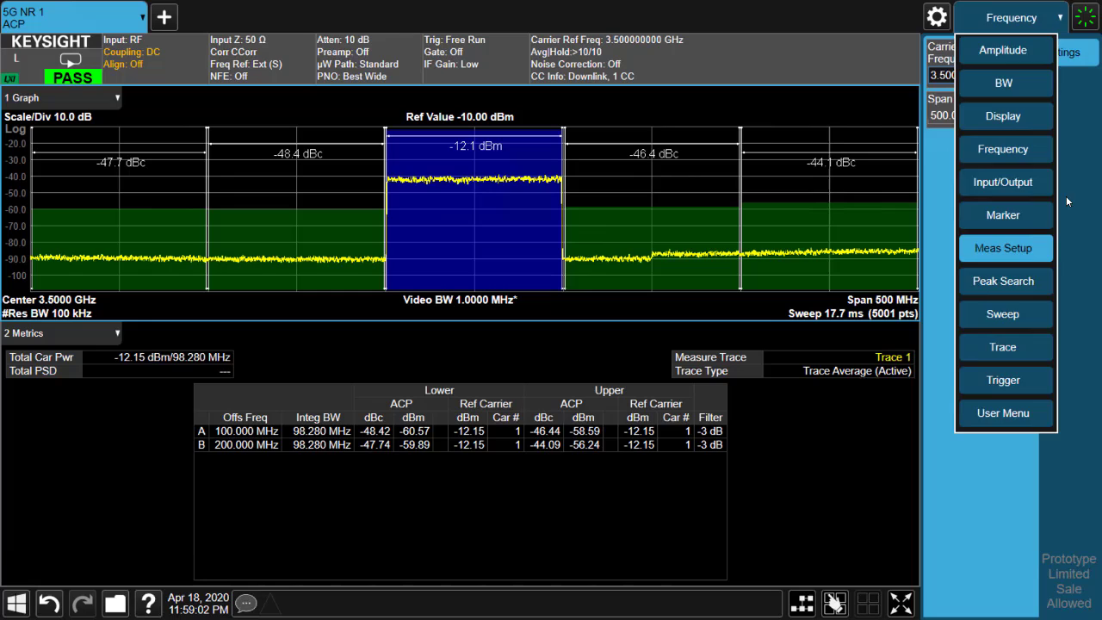
Apply the DL NR-TM3.1 preset to ACP and turn on Gate and Gate View under Trigger
click(1002, 247)
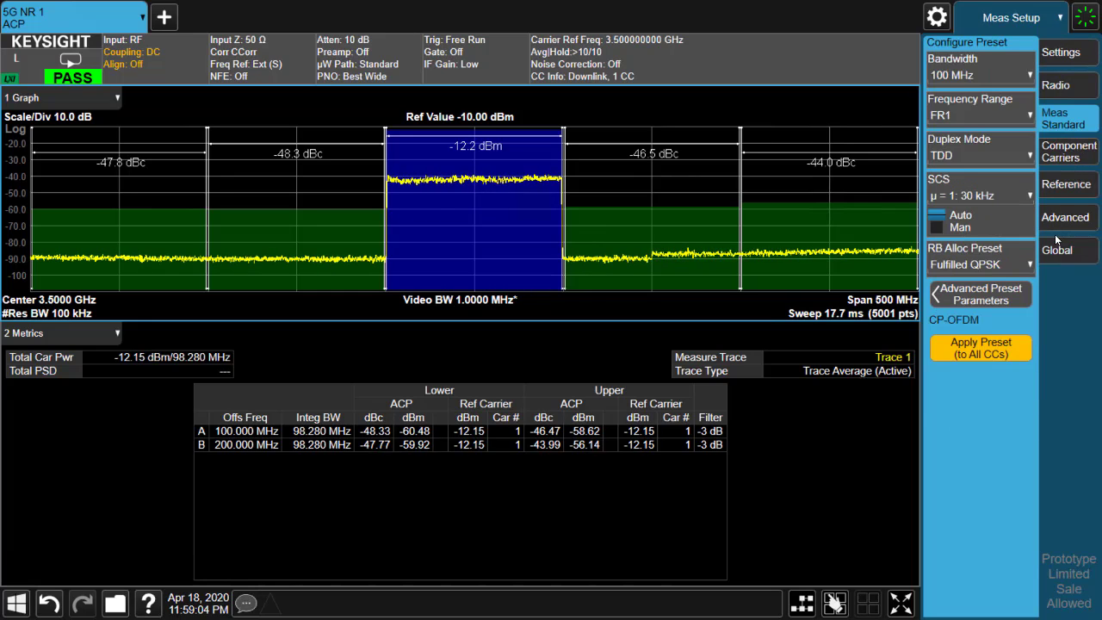
click(979, 265)
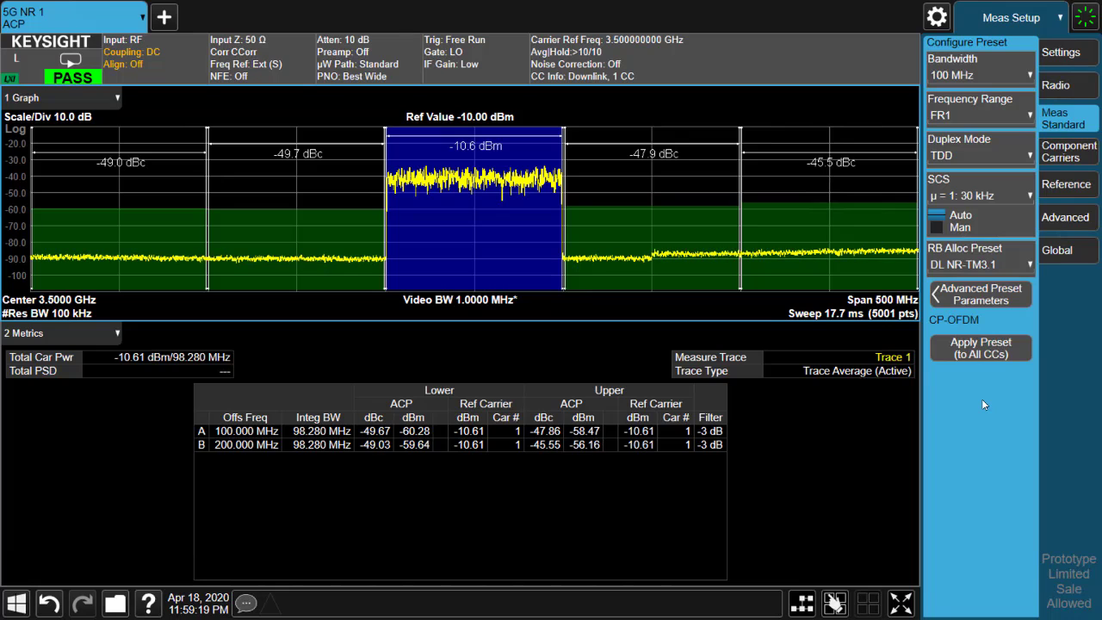
click(1010, 18)
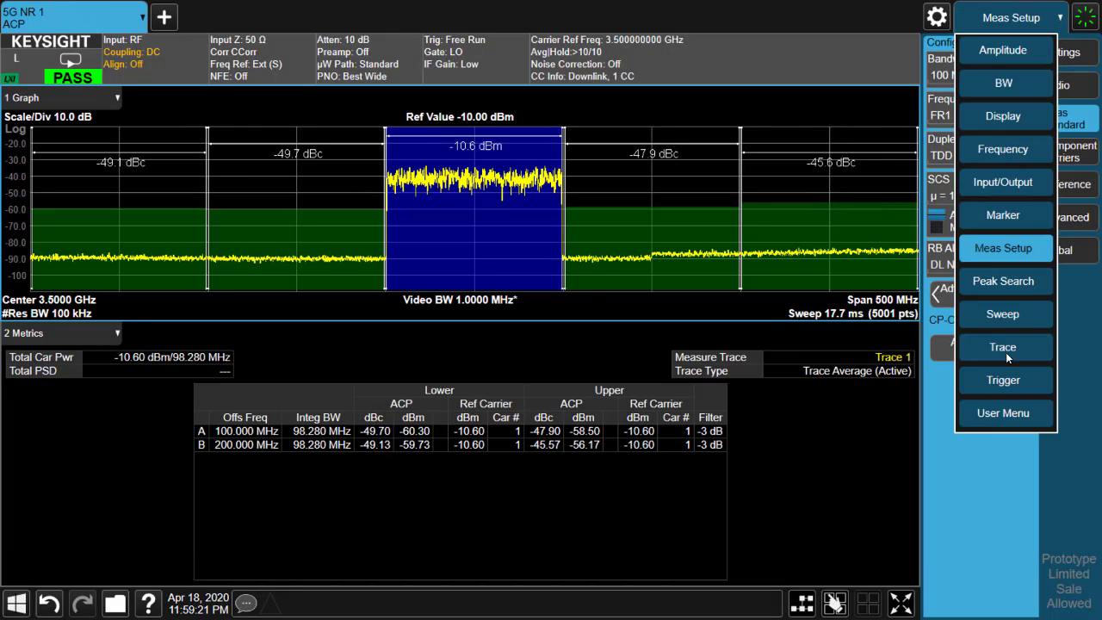
click(1002, 380)
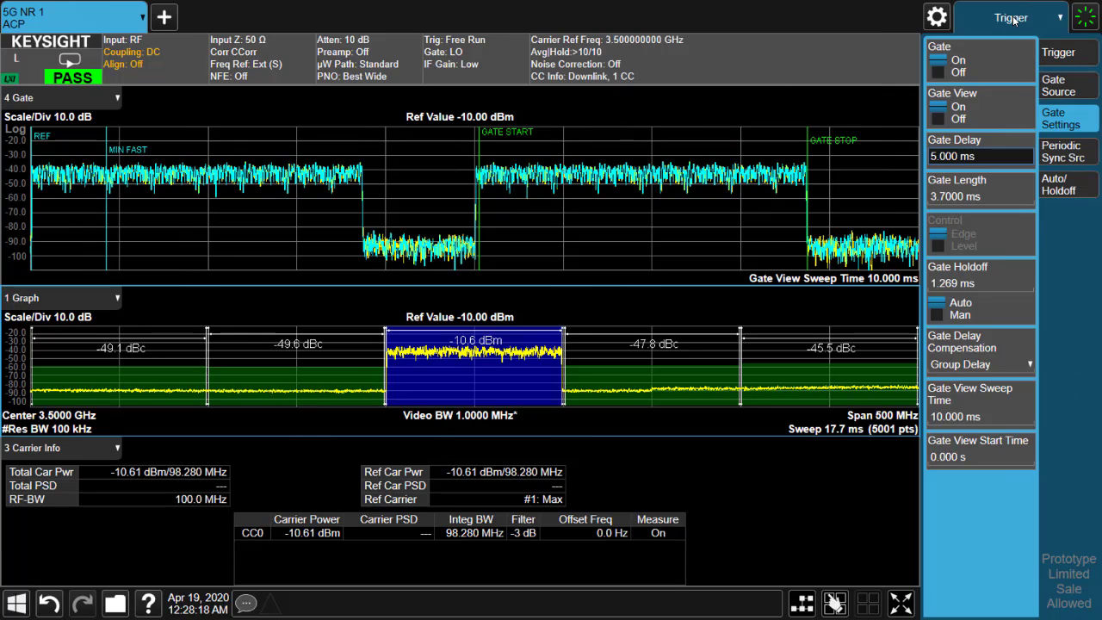
Bring up the ACP Limits page showing limit testing on for offsets A and B
click(1010, 18)
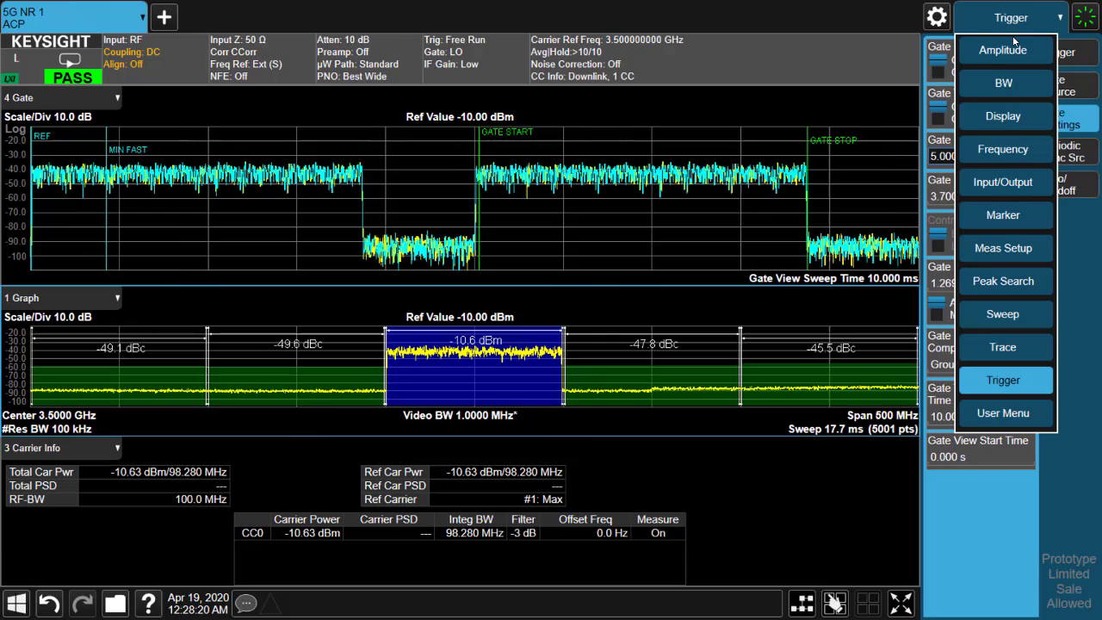
click(1002, 248)
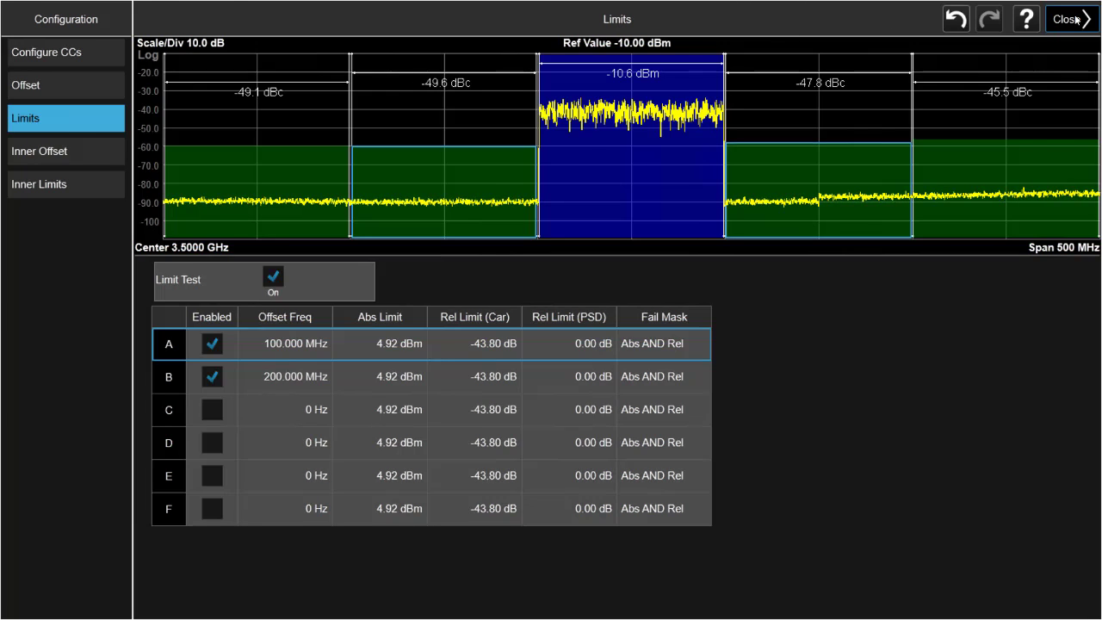
Close the Limits screen and bring up the Advanced Preset Parameters
click(1067, 19)
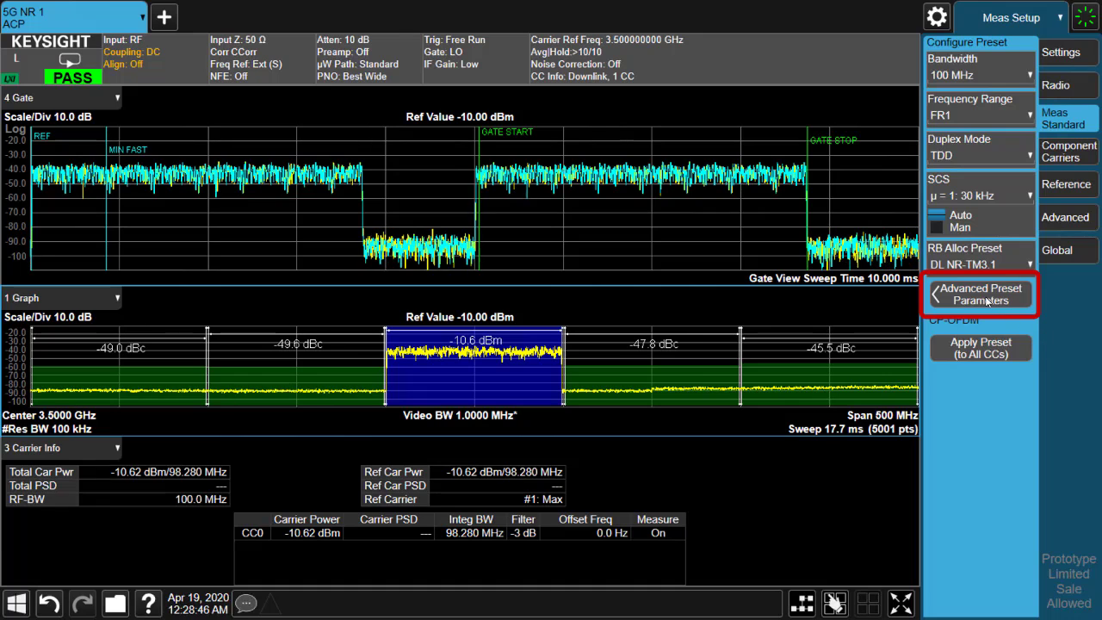
click(980, 293)
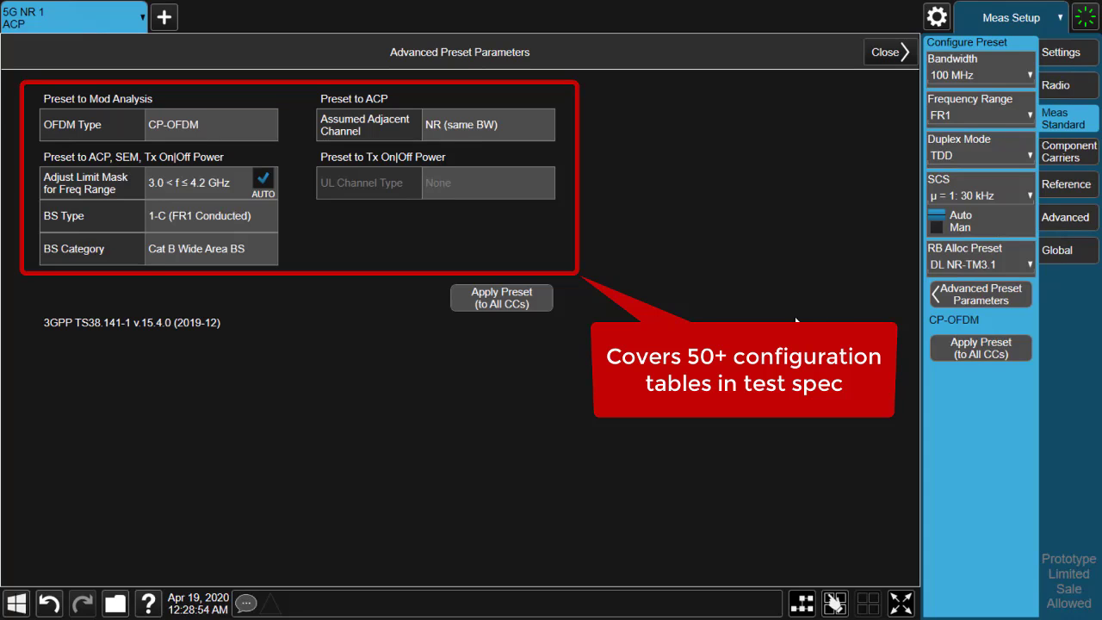
Apply a Category B Medium Range BS preset with NR + E-UTRA adjacent channels, then close the parameters
click(209, 248)
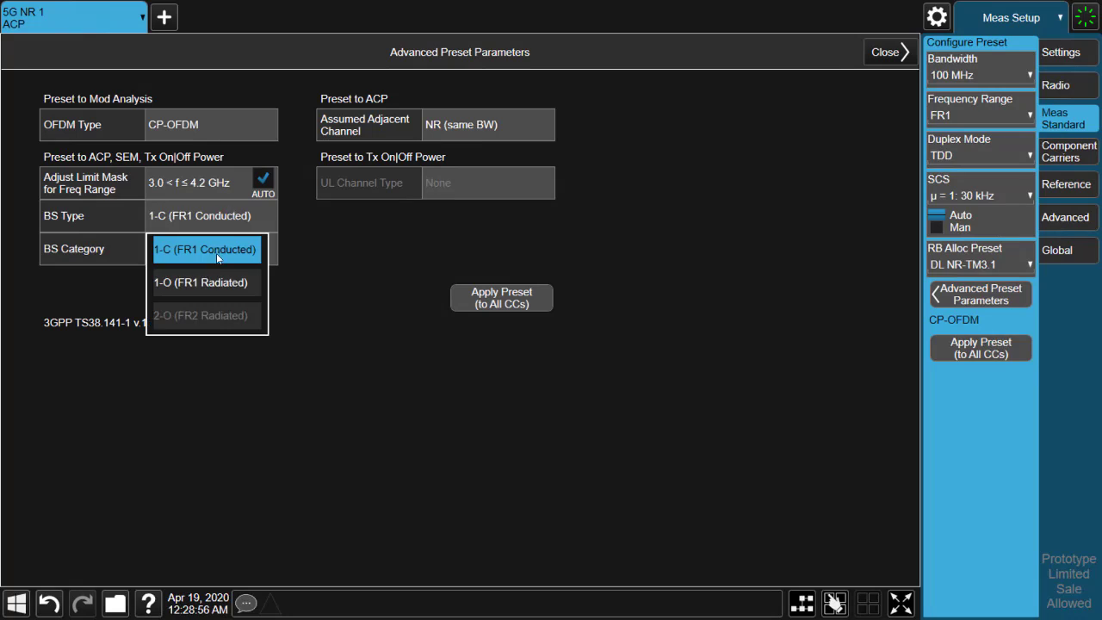
click(205, 248)
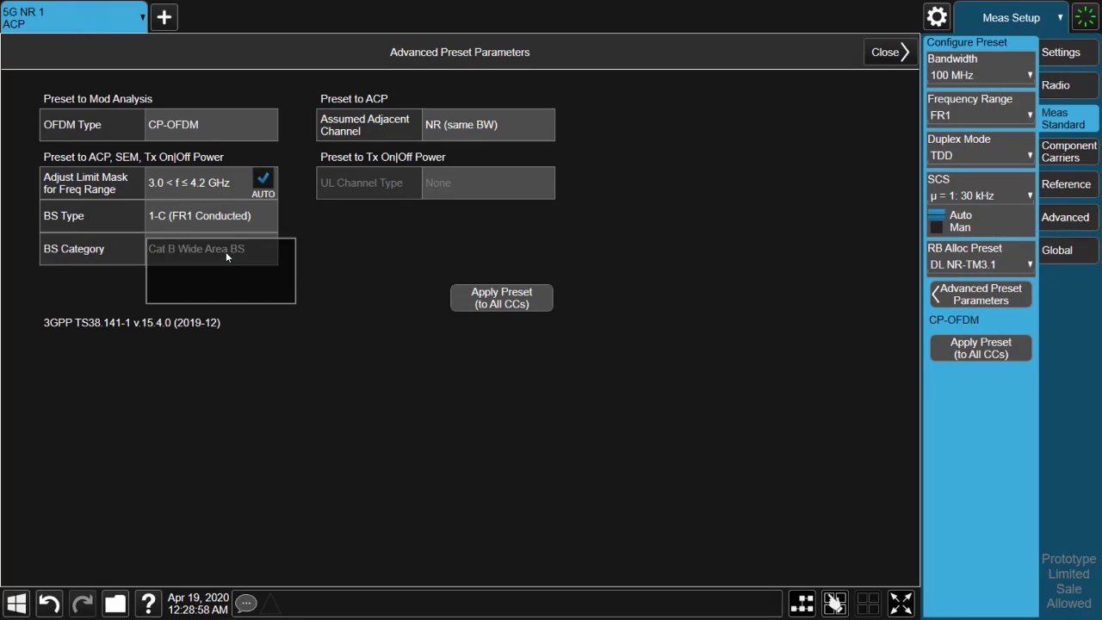
click(210, 248)
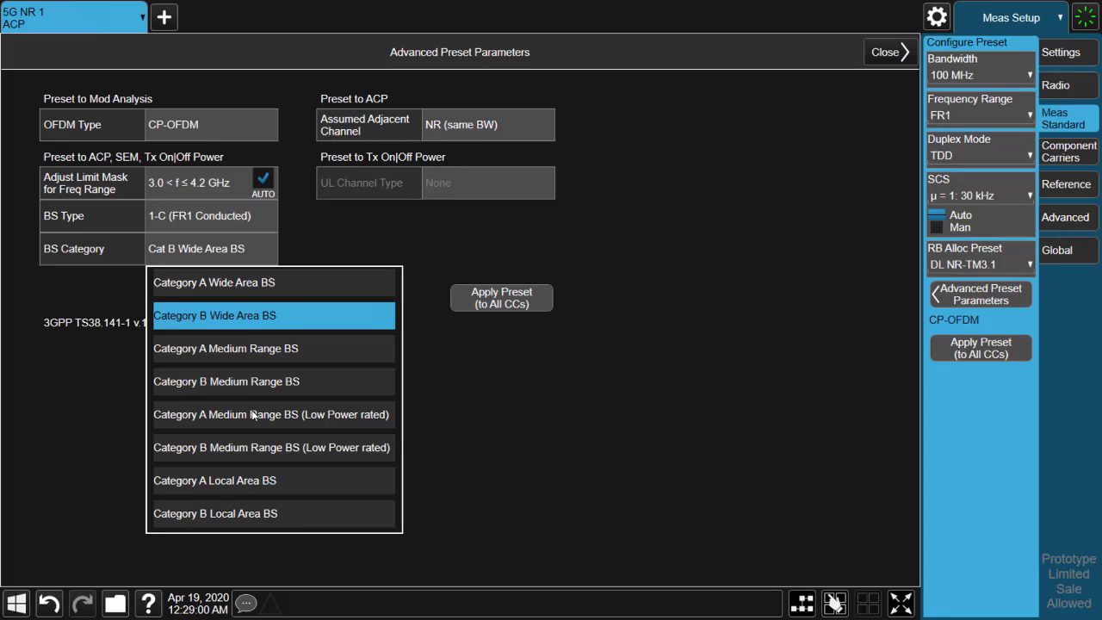
click(226, 382)
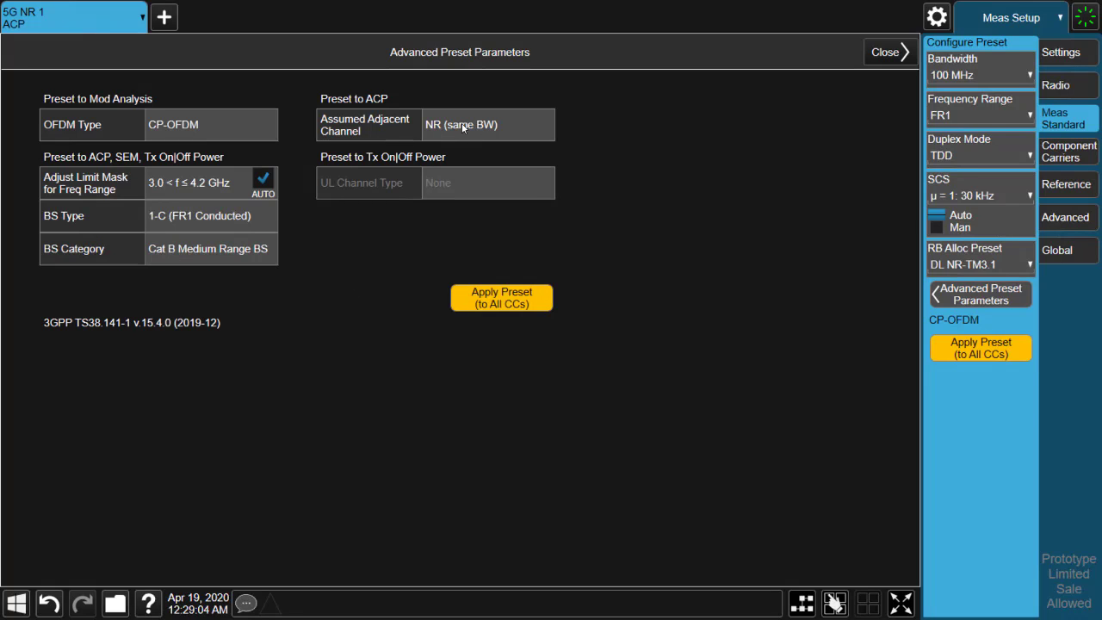
click(485, 124)
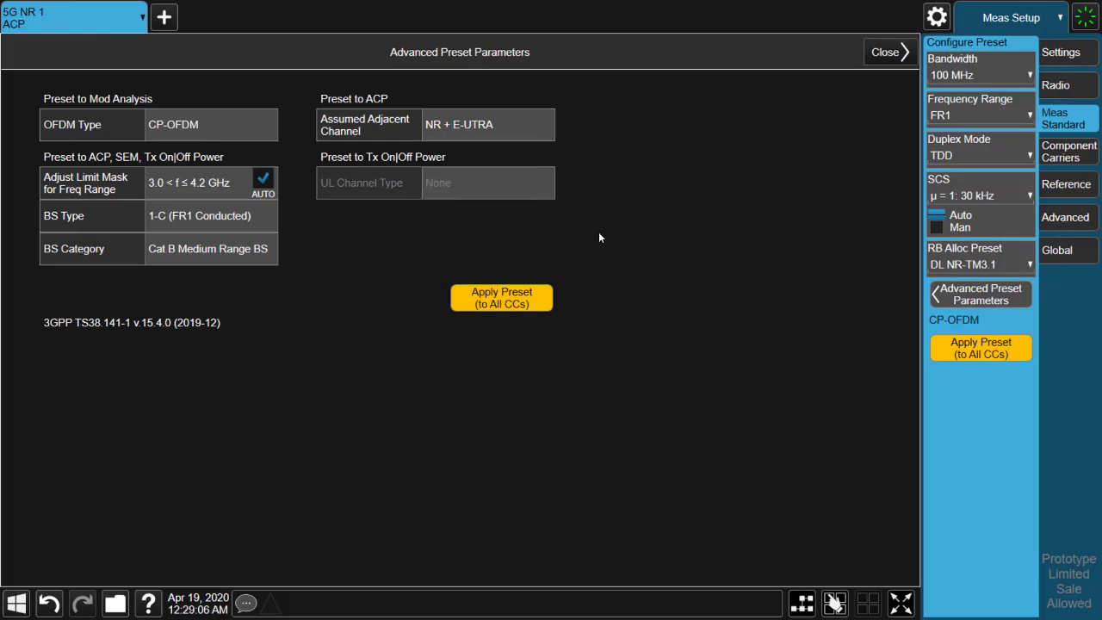
click(500, 296)
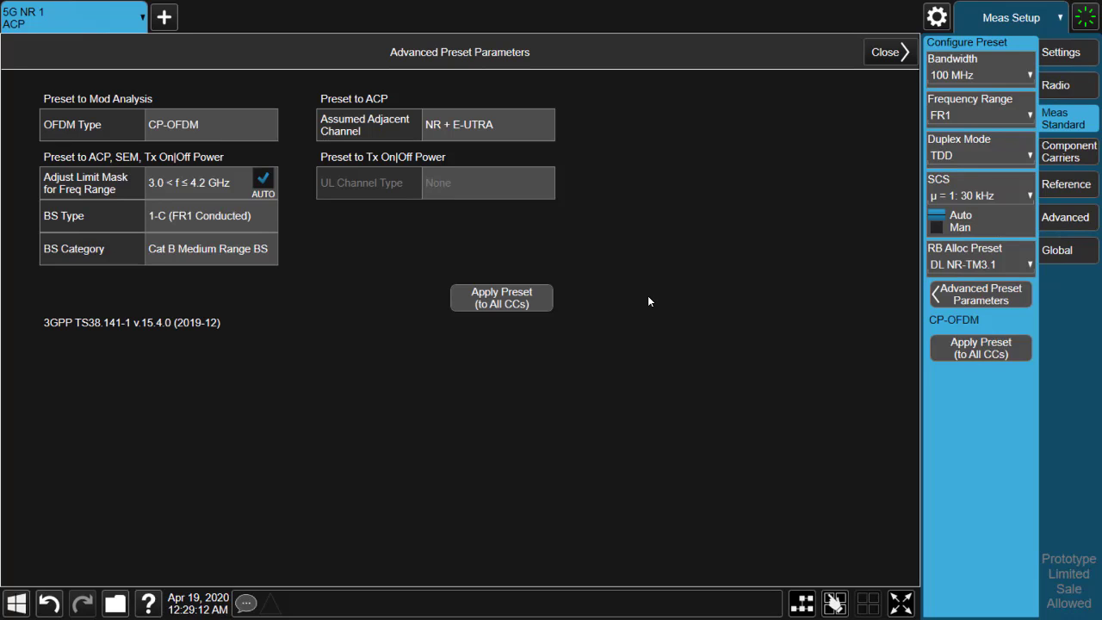
mouse_move(888, 127)
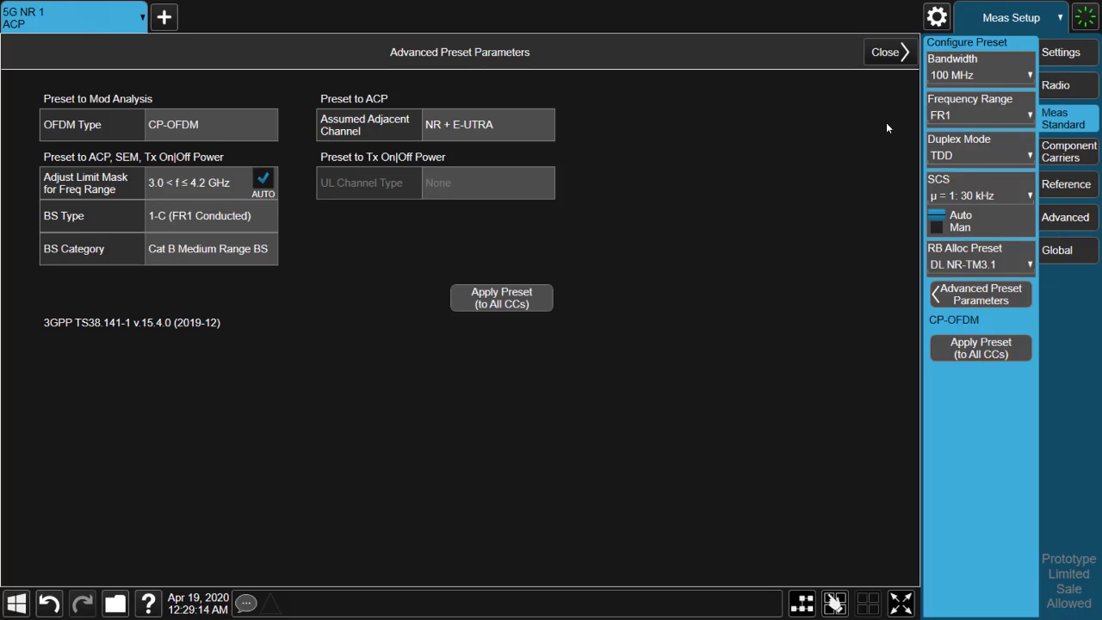
click(884, 52)
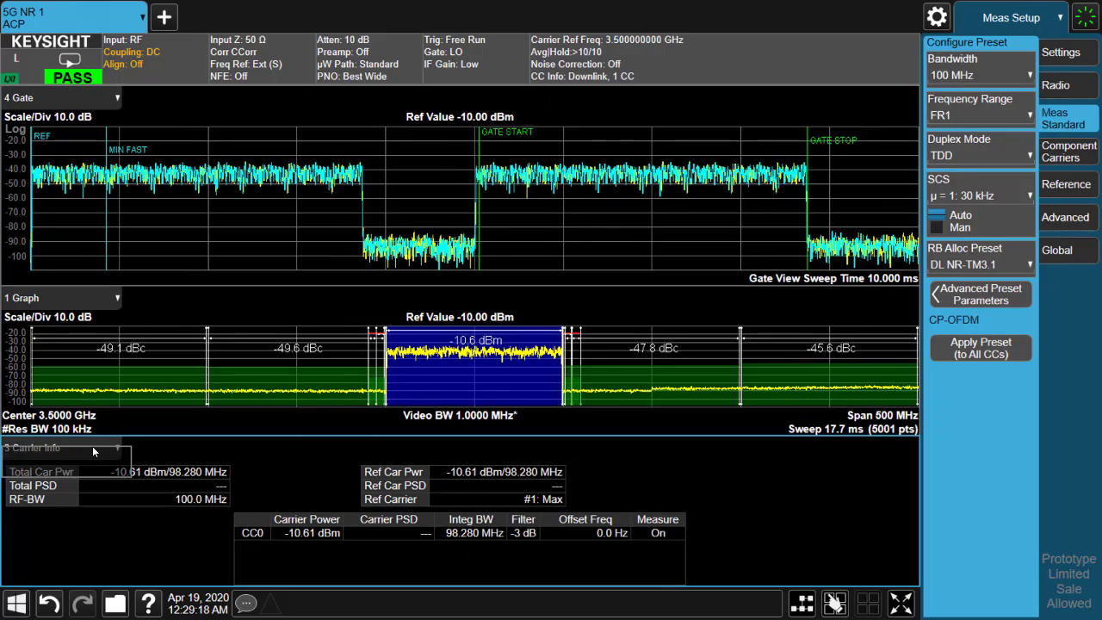
Show the ACP Metrics table in the bottom window
click(60, 447)
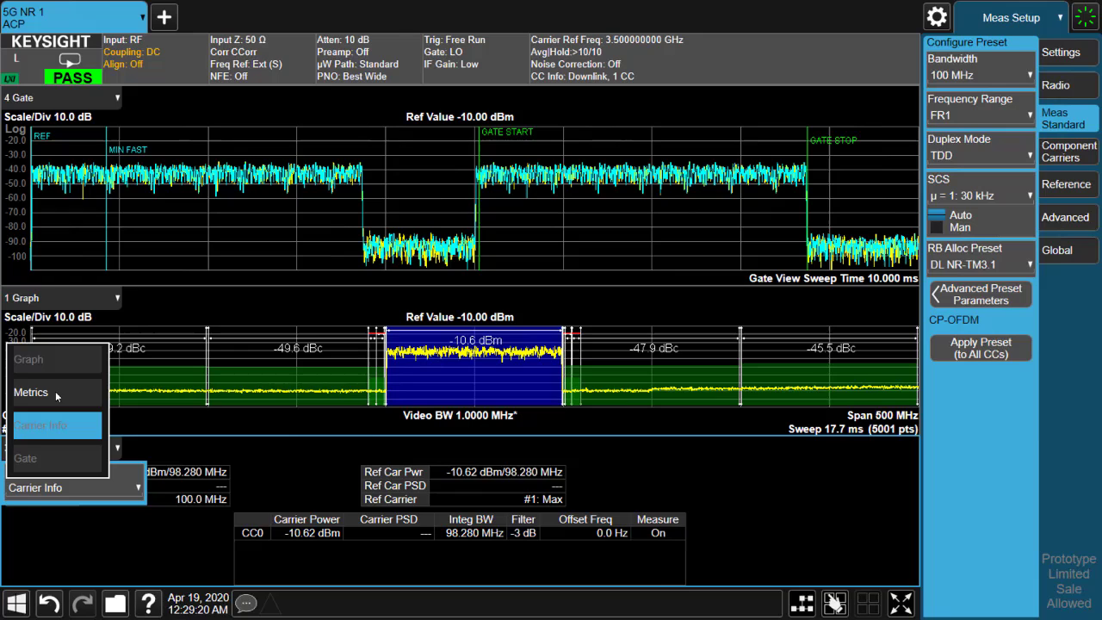
click(31, 393)
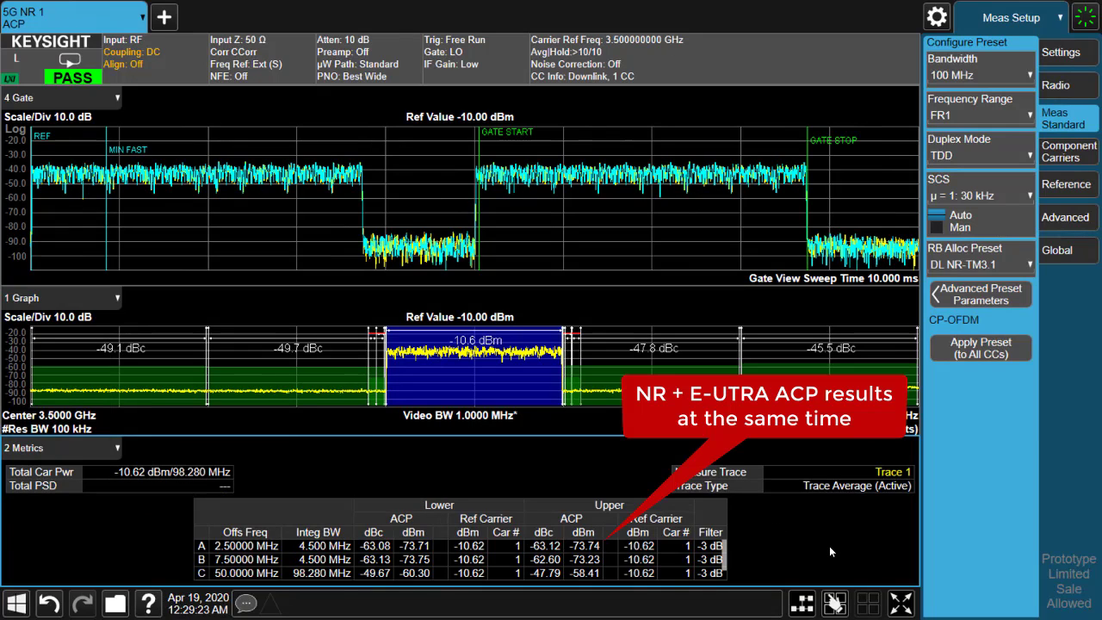